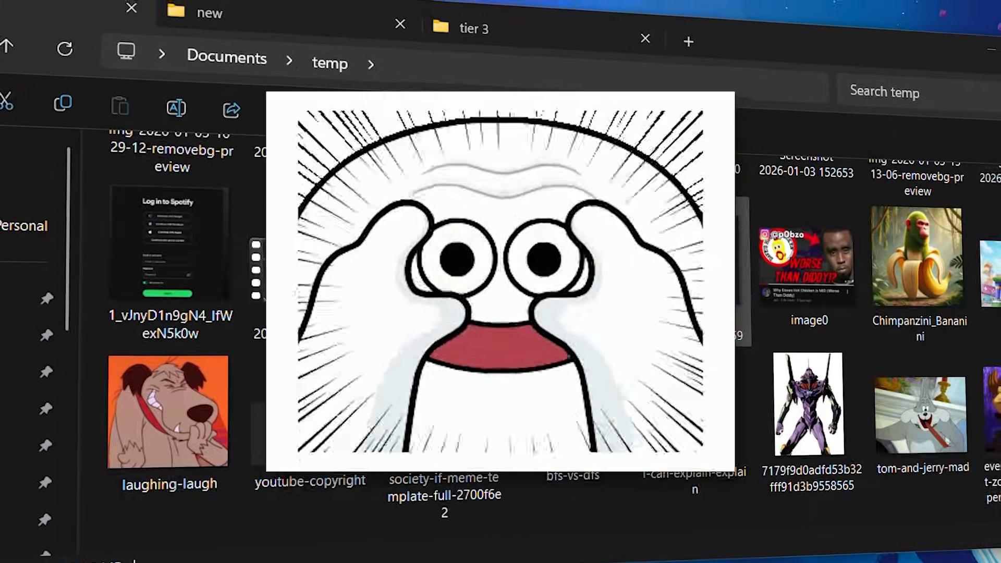
# Switch to workspace 3 with IntelliJ IDEA and select the .ideavimrc editor tab
pyautogui.click(426, 554)
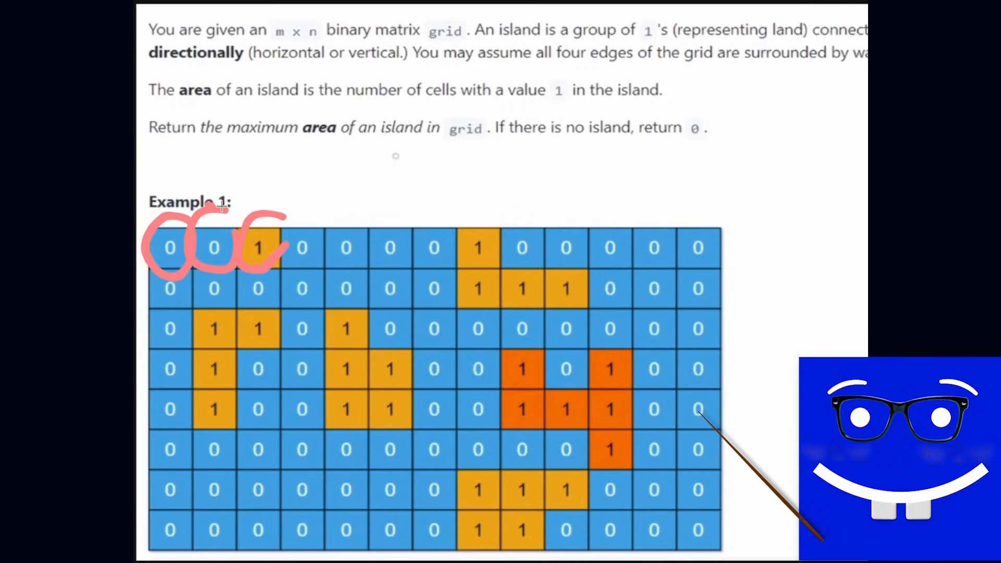
pyautogui.moveTo(217, 204); pyautogui.dragTo(664, 205)
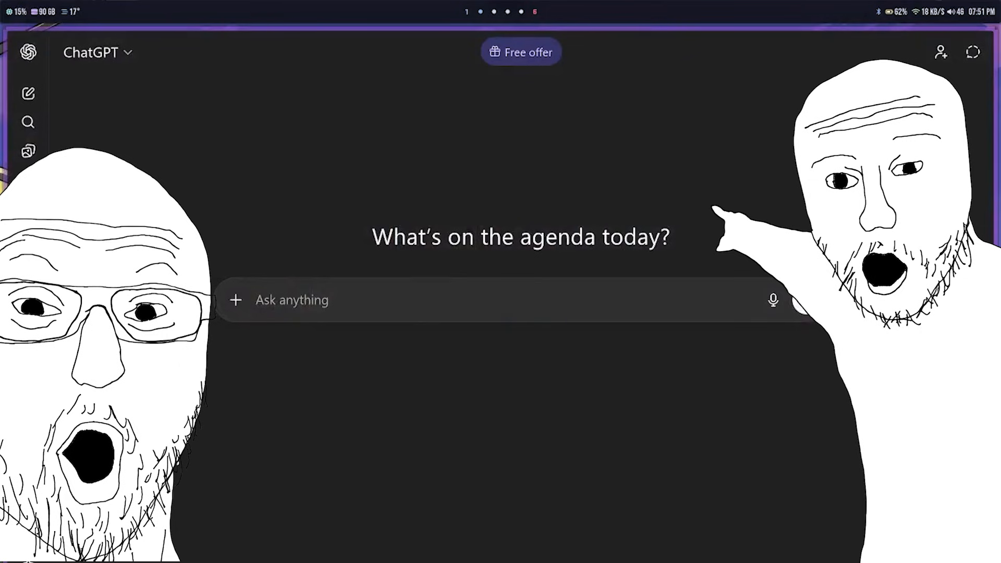
pyautogui.press('ctrl+3')
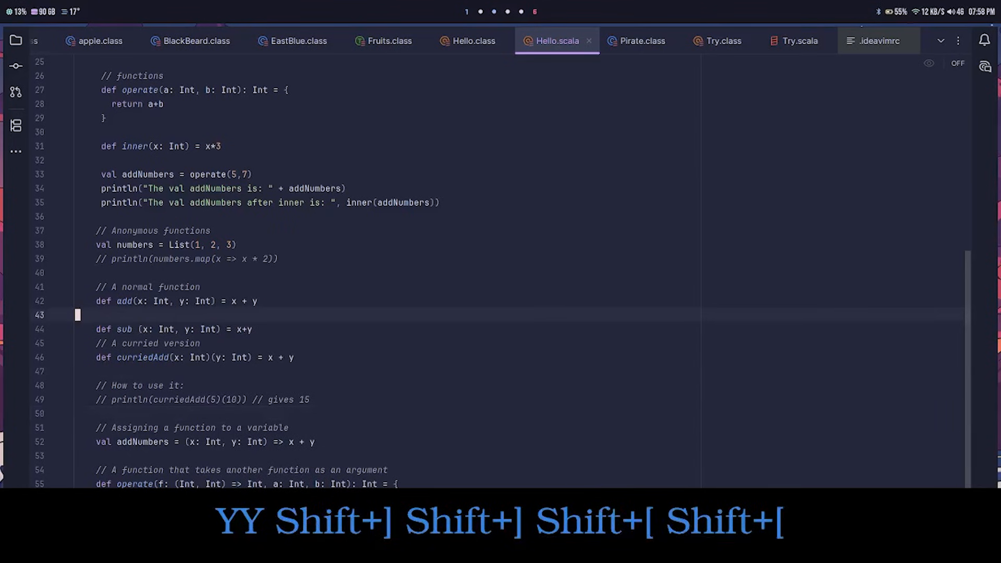
pyautogui.click(878, 41)
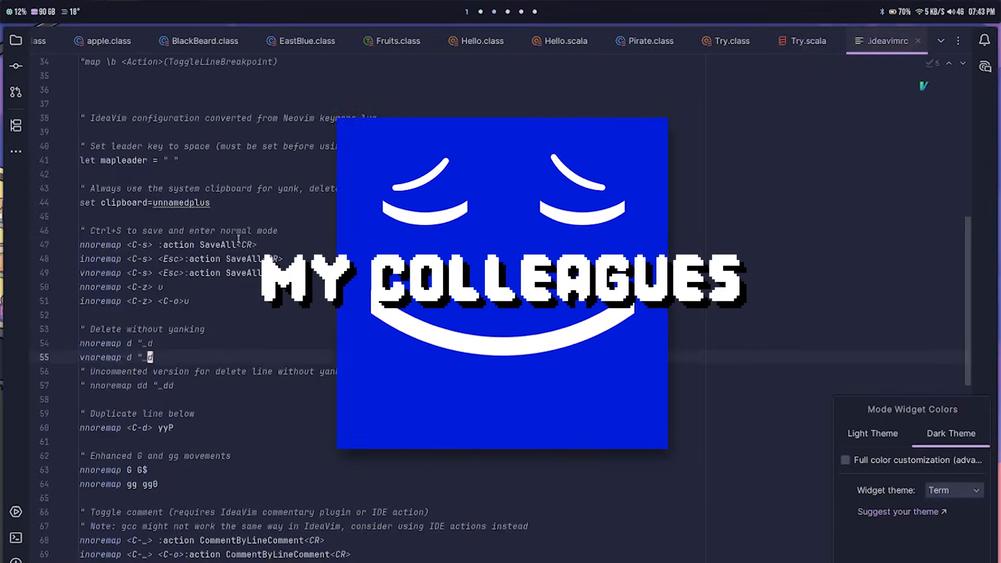